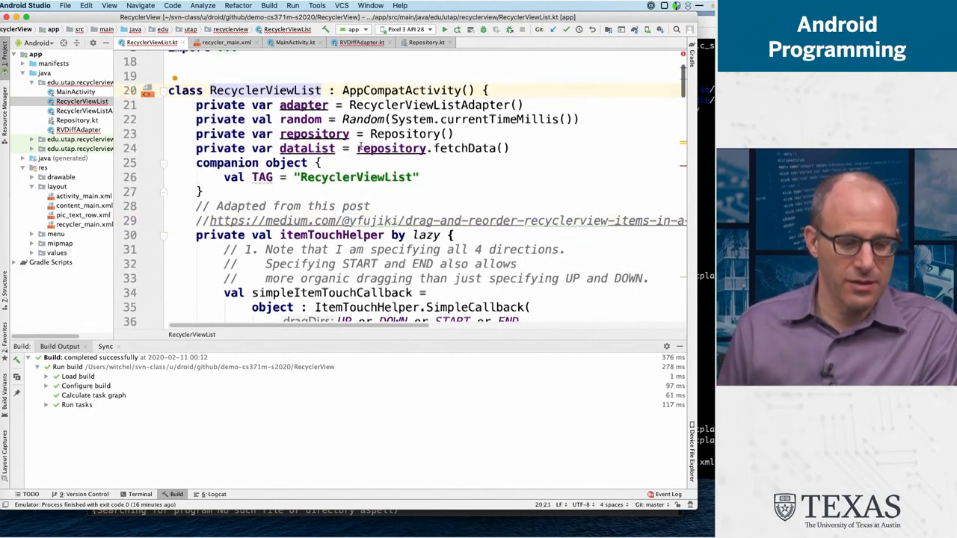
Open RVDiffAdapter.kt and scroll through its ListAdapter declaration and view holder init block.
{"action": "scroll", "scroll_direction": "down", "scroll_amount": 3}
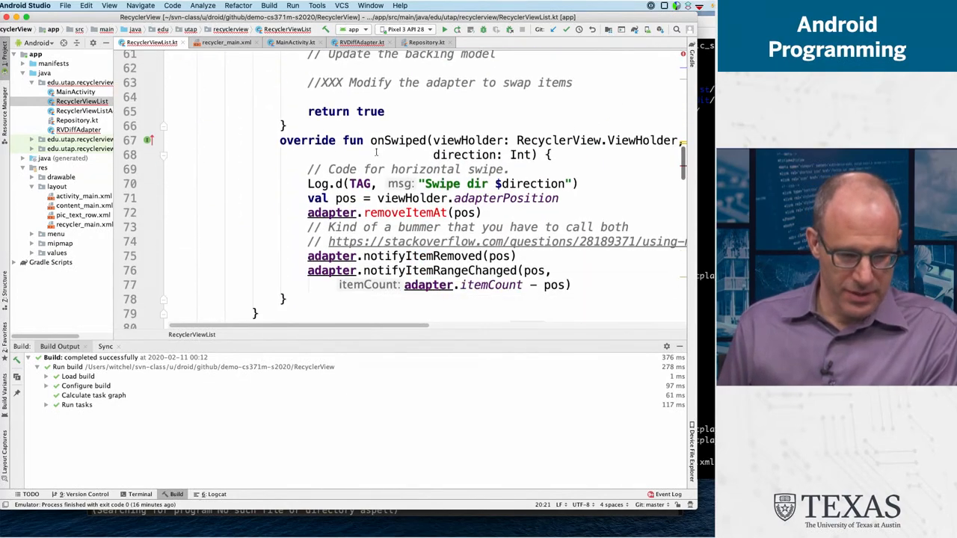
{"action": "scroll", "scroll_direction": "down", "scroll_amount": 3}
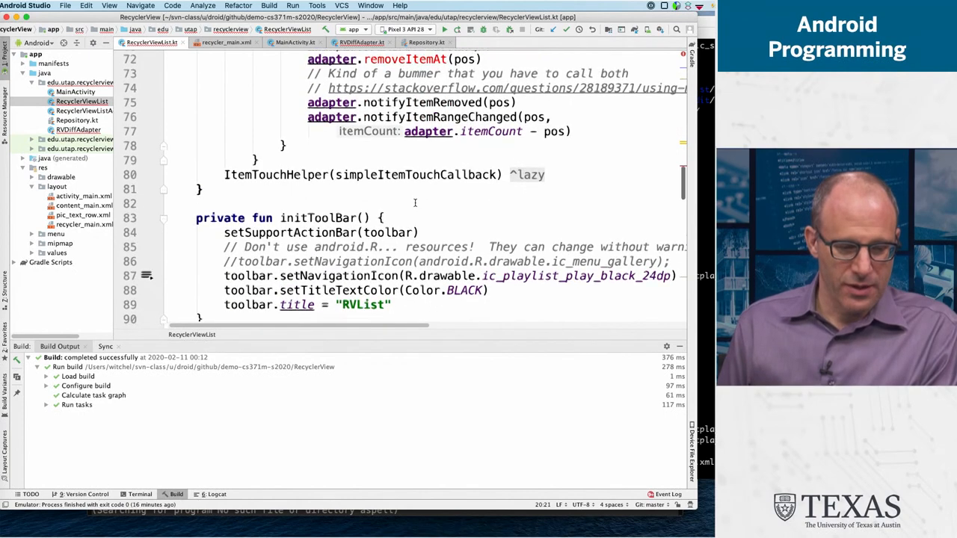
{"action": "scroll", "scroll_direction": "down", "scroll_amount": 3}
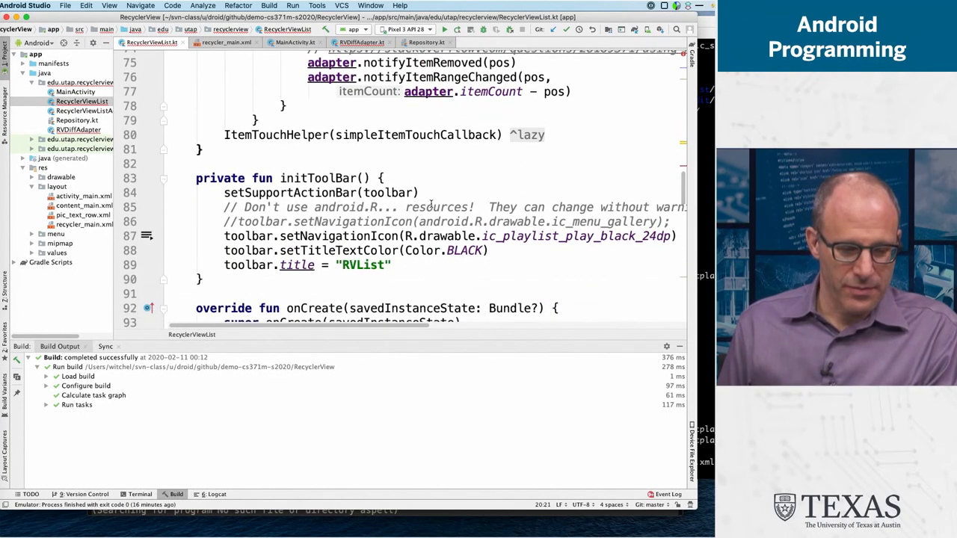
{"action": "scroll", "scroll_direction": "down", "scroll_amount": 3}
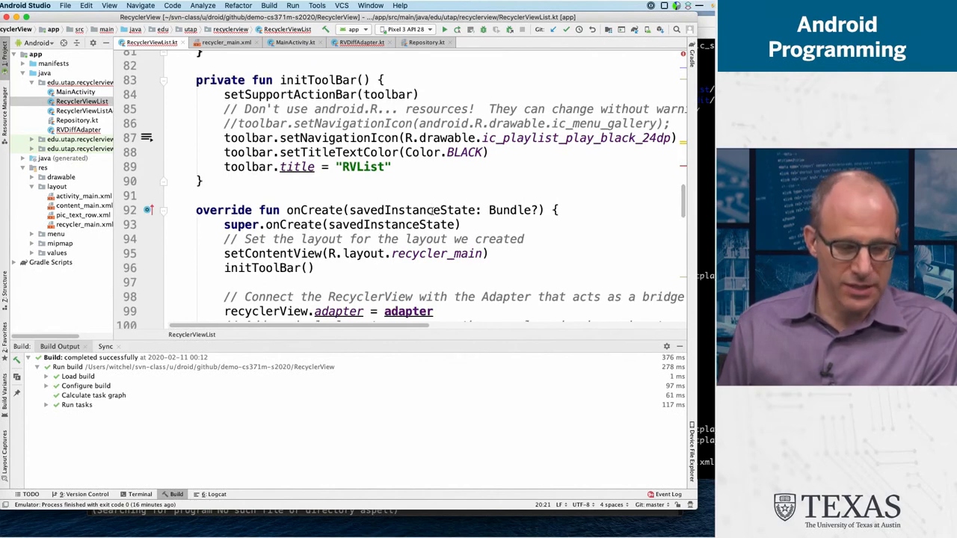
{"action": "scroll", "scroll_direction": "down", "scroll_amount": 3}
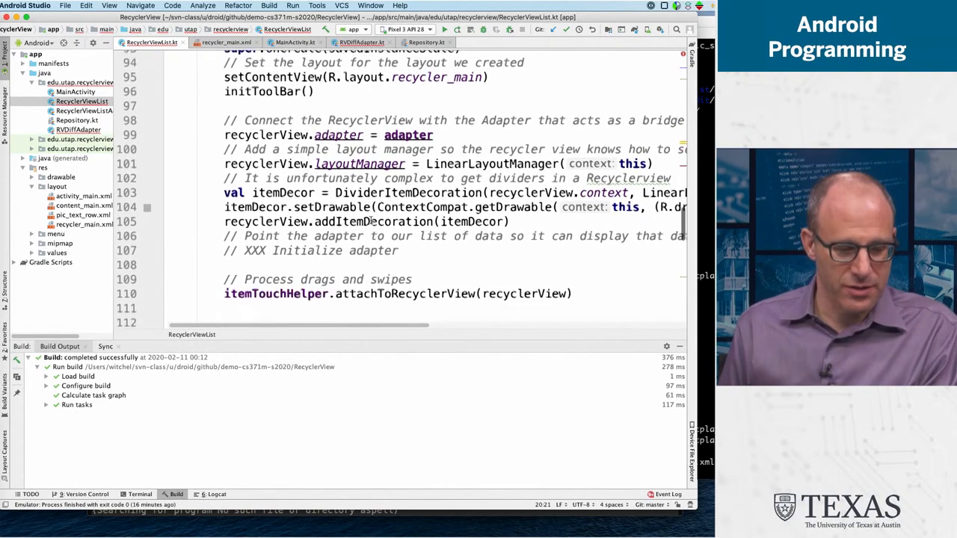
{"action": "scroll", "scroll_direction": "down", "scroll_amount": 3}
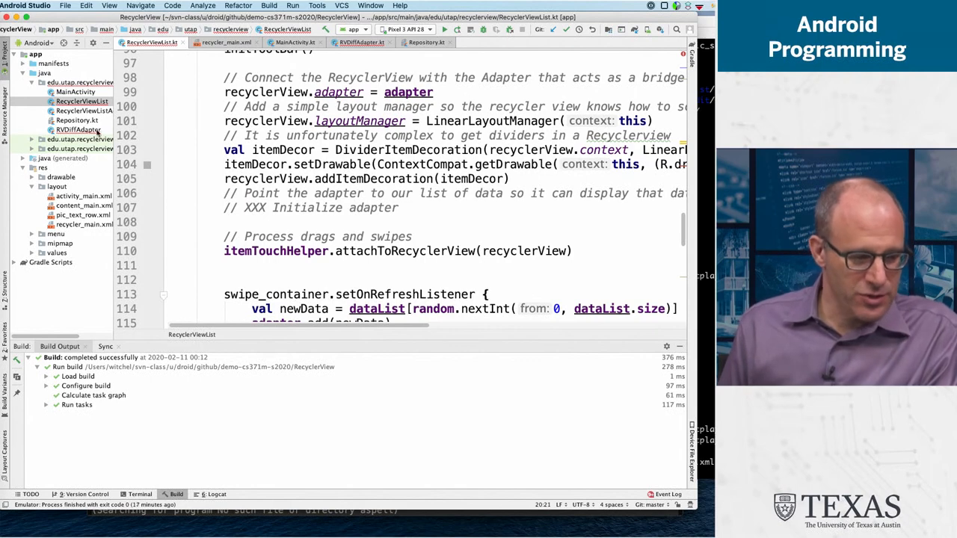
{"action": "left_click", "coordinate": [362, 42]}
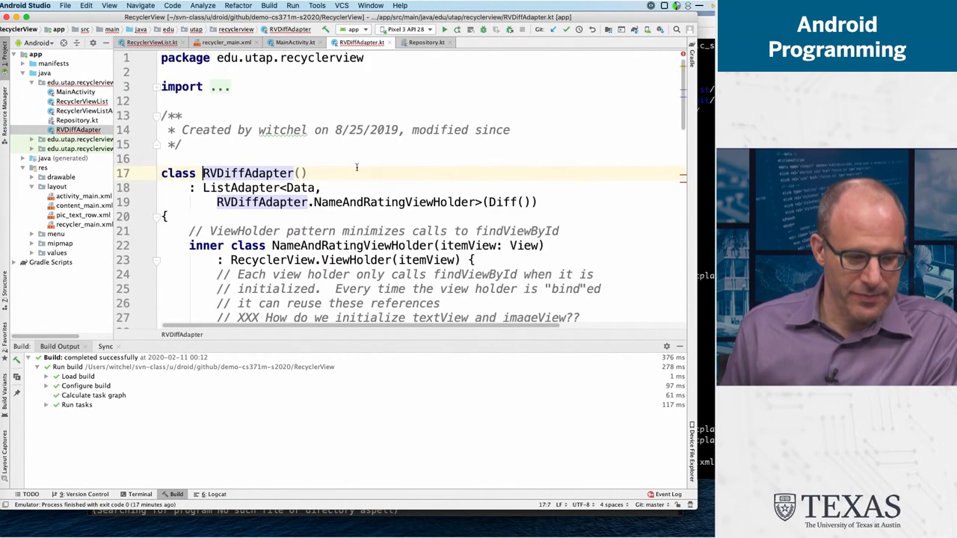
{"action": "scroll", "scroll_direction": "down", "scroll_amount": 3}
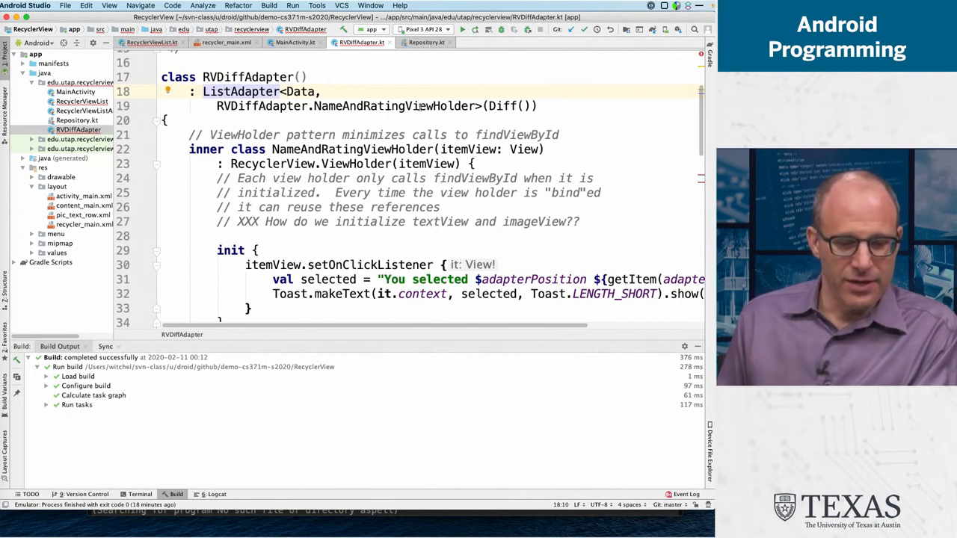
{"action": "double_click", "coordinate": [499, 106]}
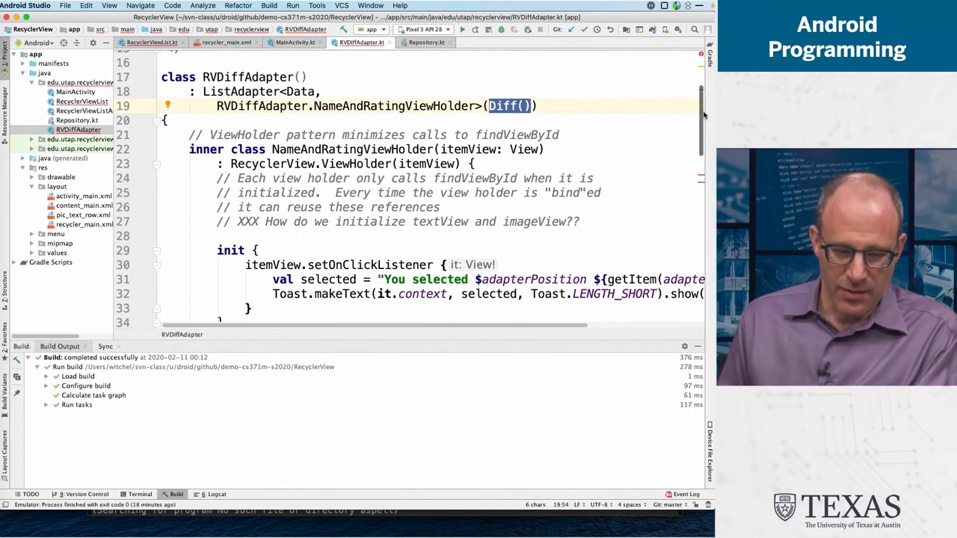
{"action": "scroll", "scroll_direction": "down", "scroll_amount": 3}
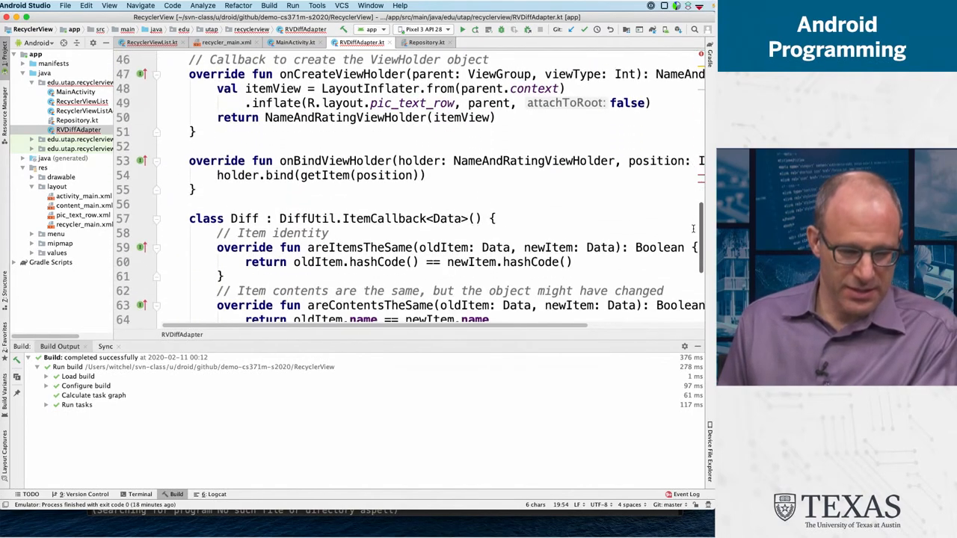
{"action": "scroll", "scroll_direction": "down", "scroll_amount": 3}
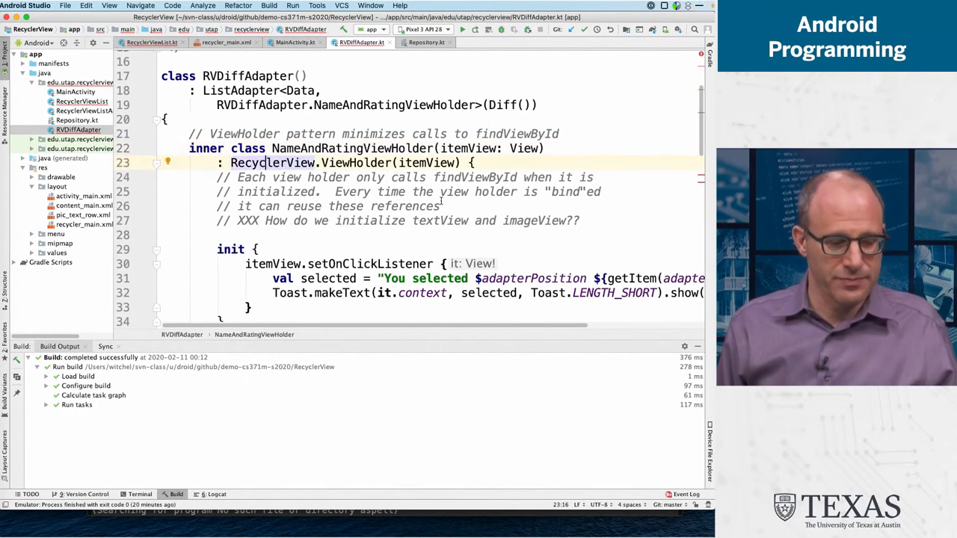
On line 28, declare val textView = itemView.findViewById<TextView>(R.id.picTextRowText).
{"action": "scroll", "scroll_direction": "down", "scroll_amount": 3}
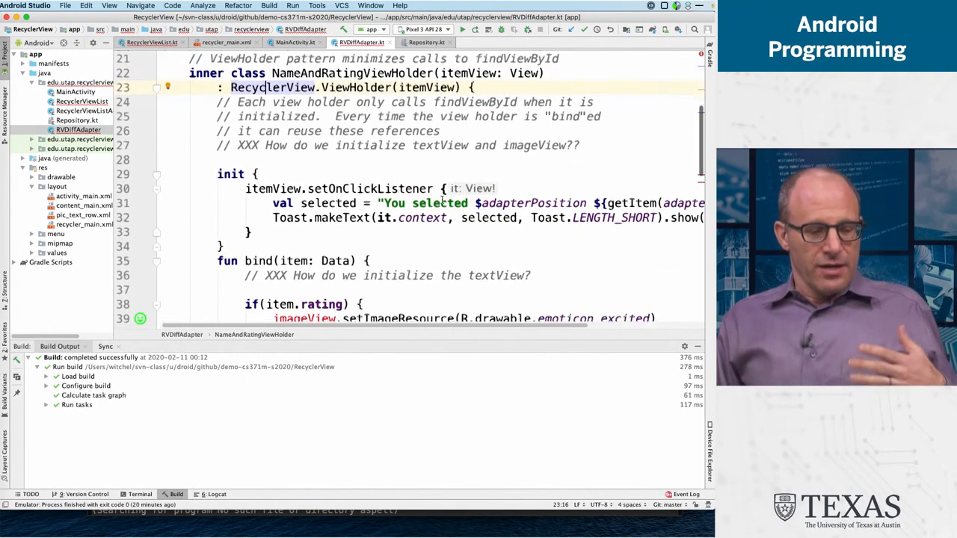
{"action": "scroll", "scroll_direction": "down", "scroll_amount": 3}
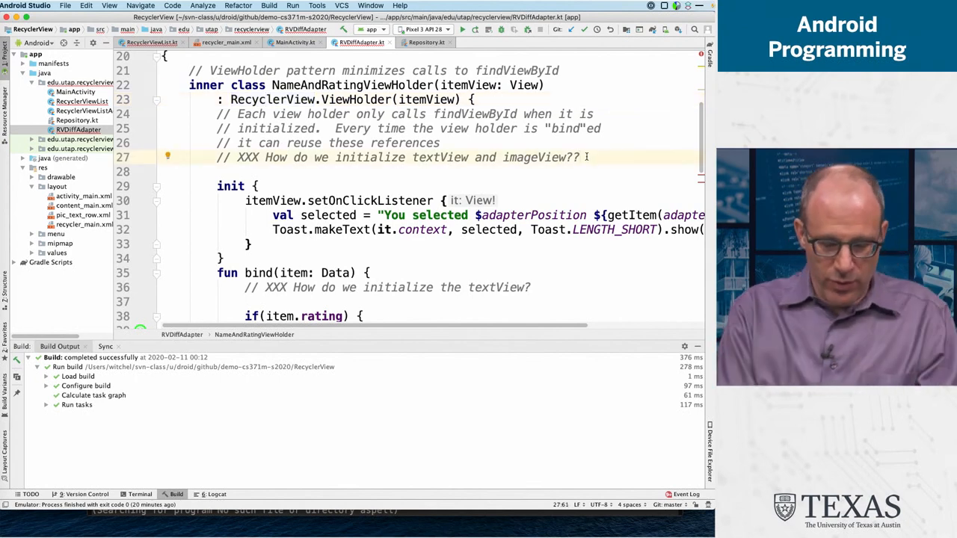
{"action": "type", "text": "val textView"}
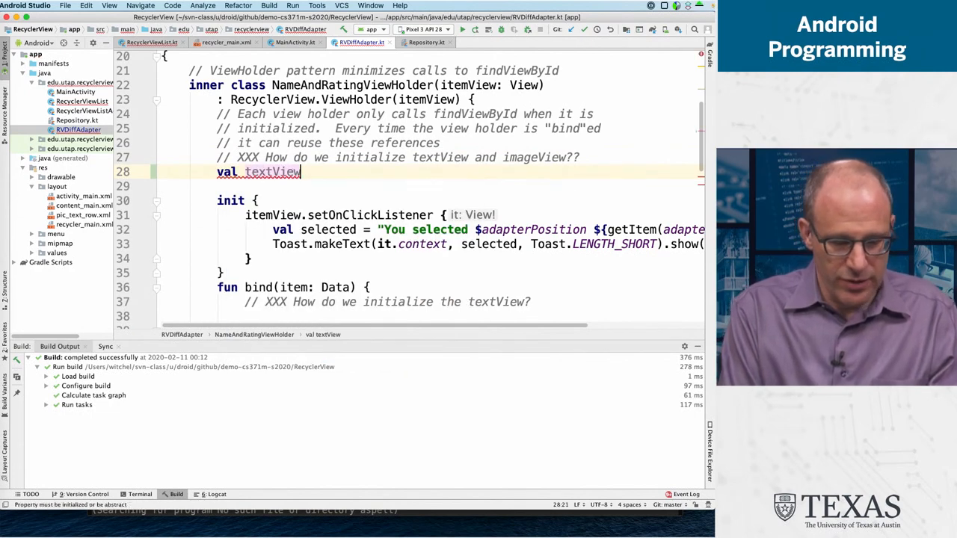
{"action": "type", "text": "= view"}
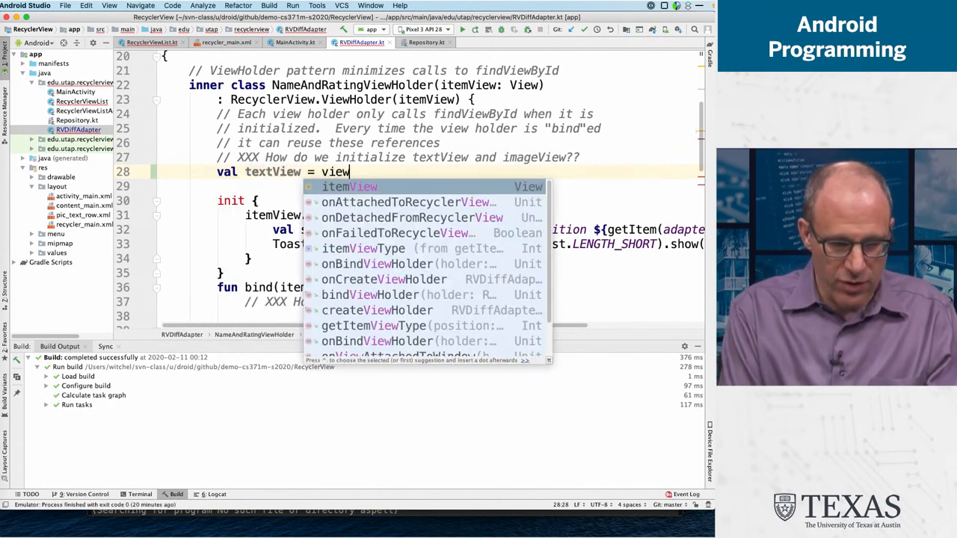
{"action": "type", "text": ".fin"}
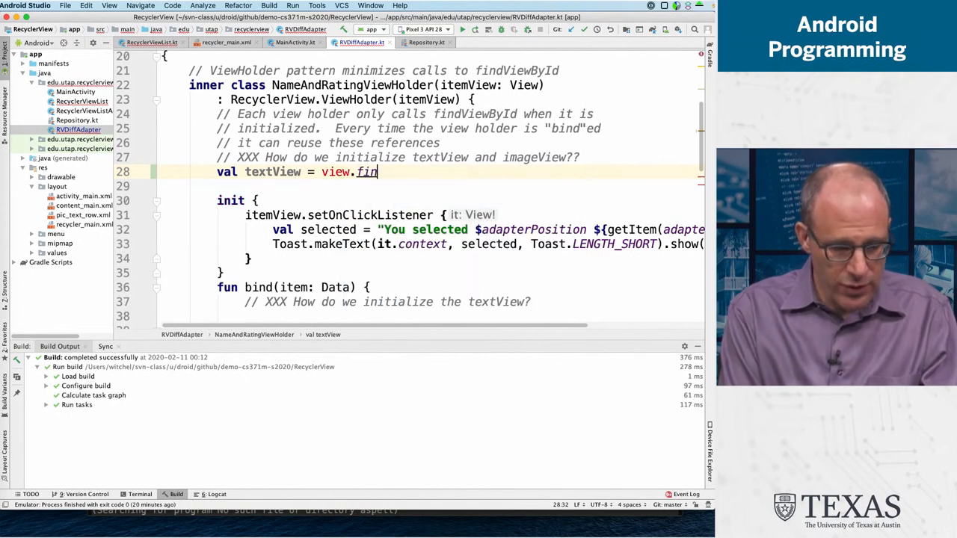
{"action": "key", "text": "BackSpace"}
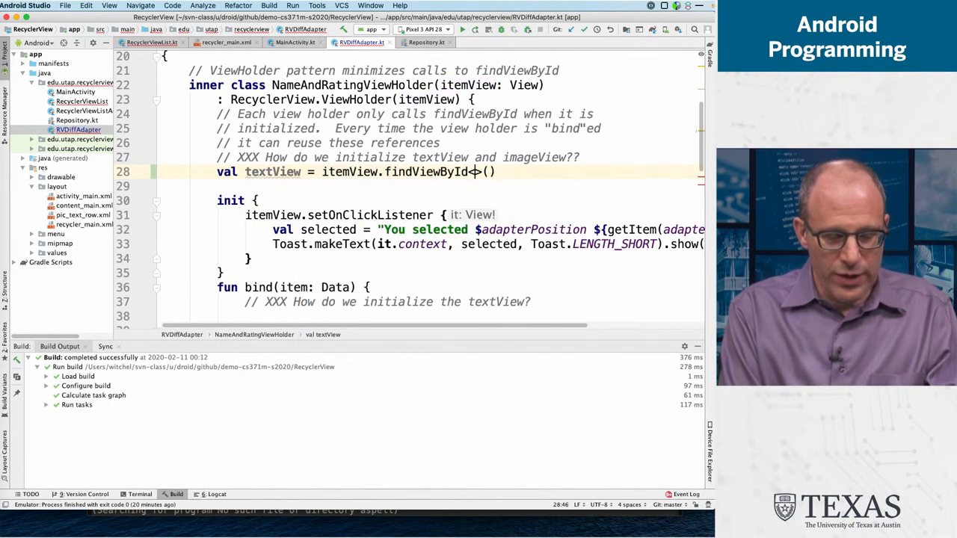
{"action": "type", "text": "<Tex"}
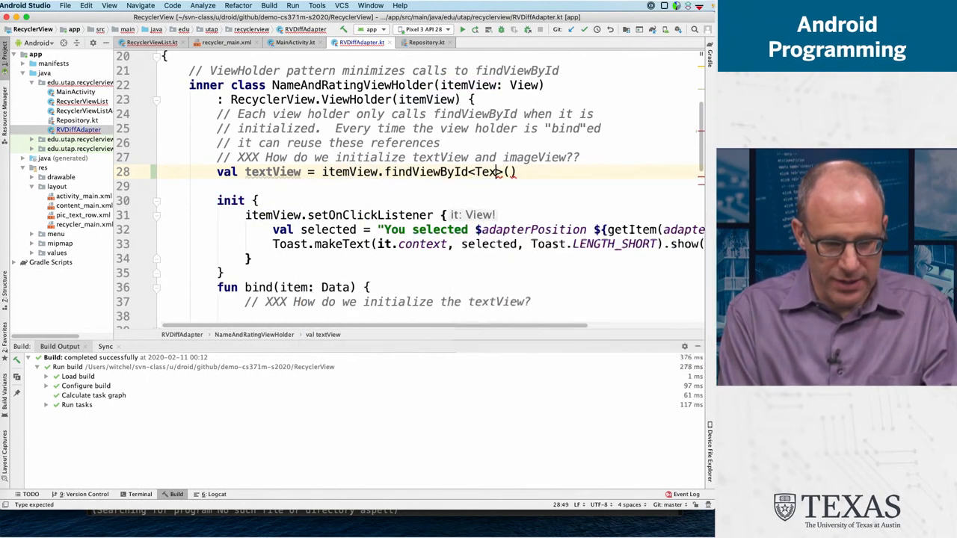
{"action": "type", "text": "TextView>(R"}
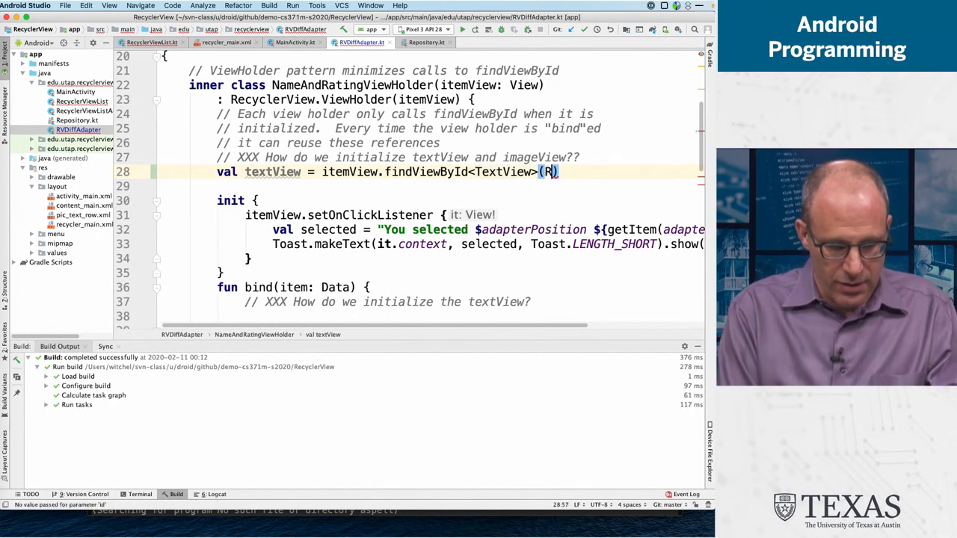
{"action": "type", "text": ".id."}
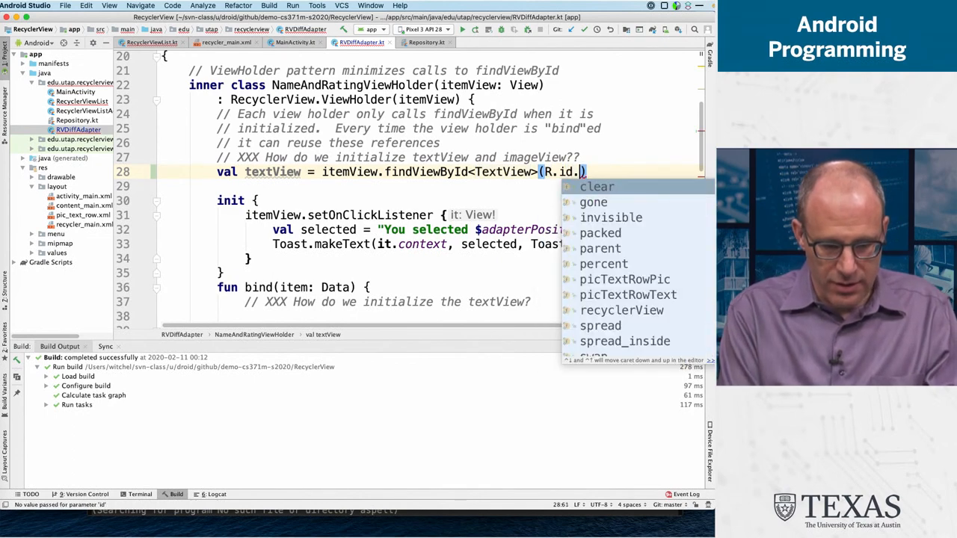
{"action": "type", "text": "pr"}
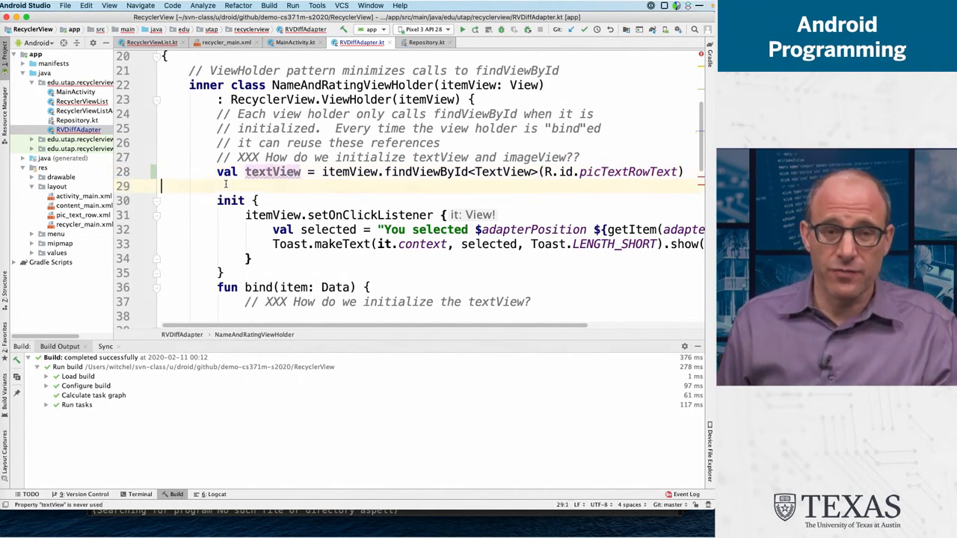
Declare val imageView = itemView.findViewById<ImageView>(R.id.picTextRowPic), choosing the id from autocomplete.
{"action": "type", "text": "v"}
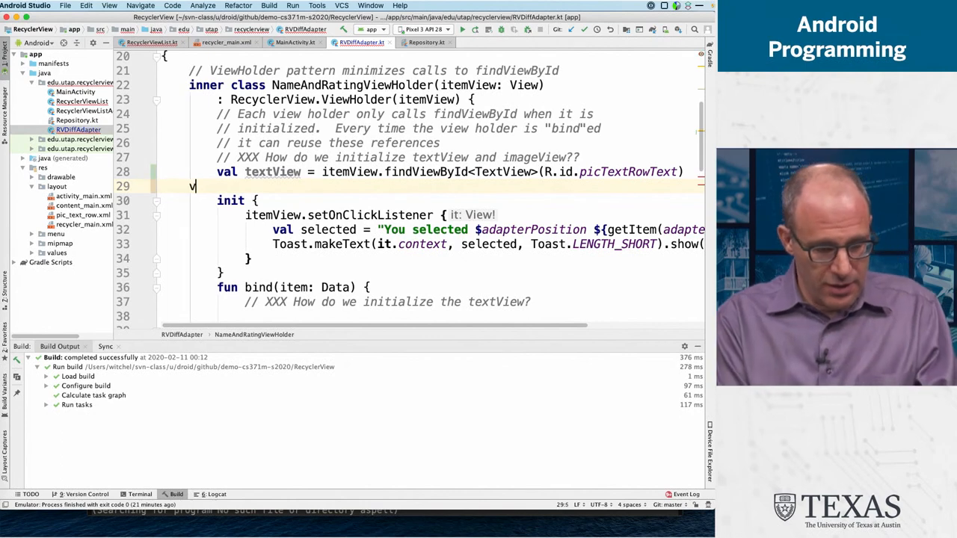
{"action": "type", "text": "al imageView"}
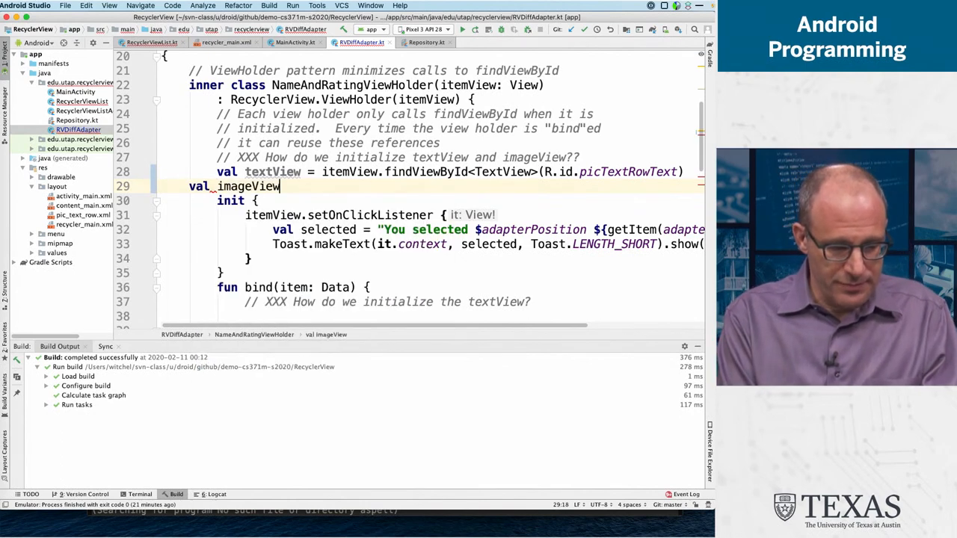
{"action": "type", "text": "= itemView"}
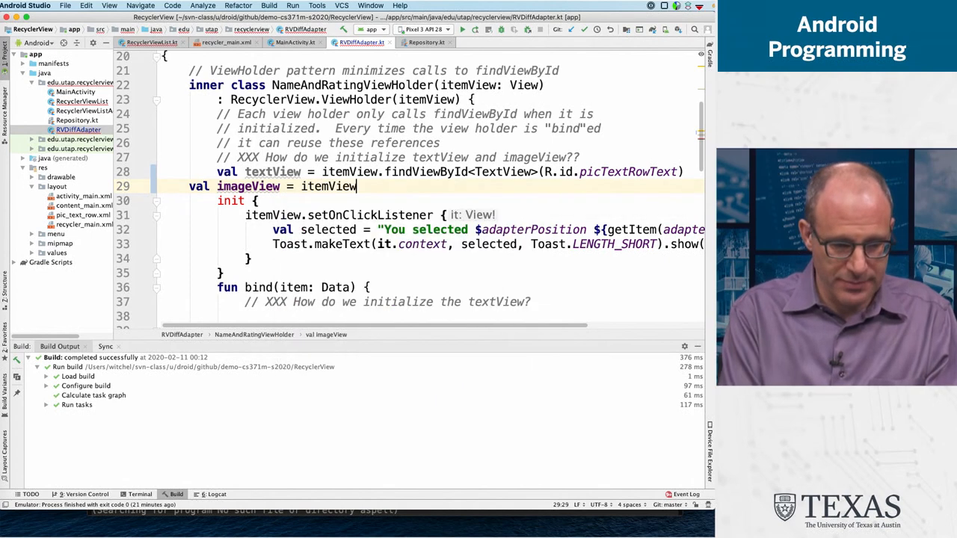
{"action": "type", "text": ".findViewById<>()"}
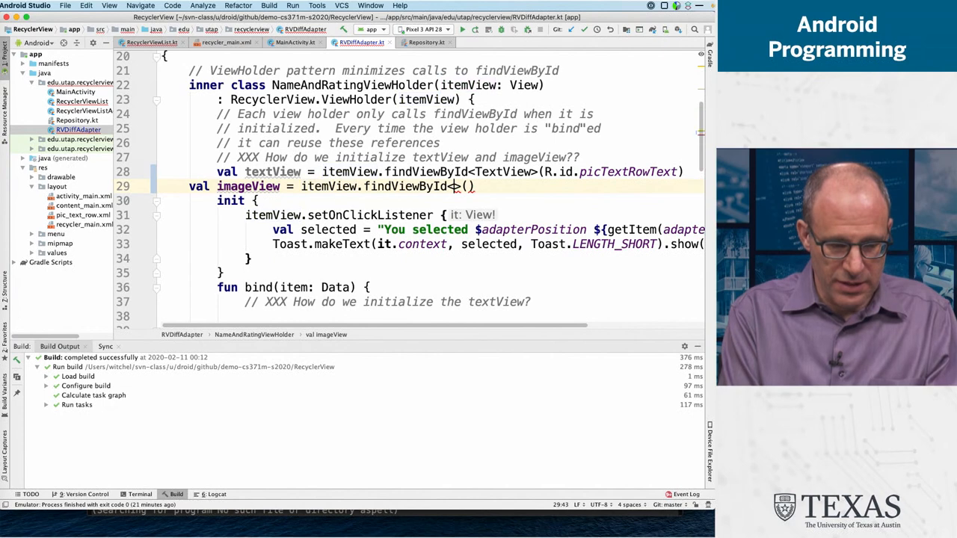
{"action": "type", "text": "ImageView"}
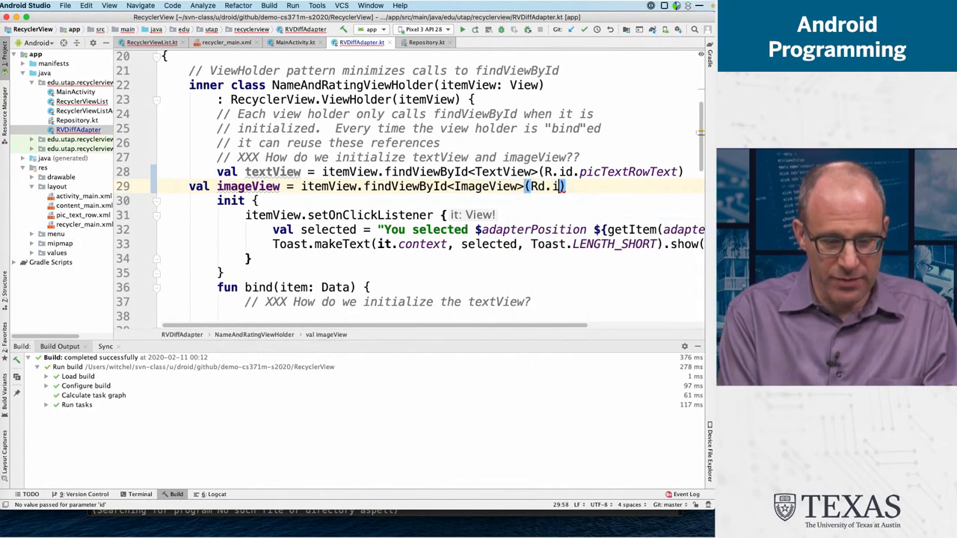
{"action": "type", "text": ".i"}
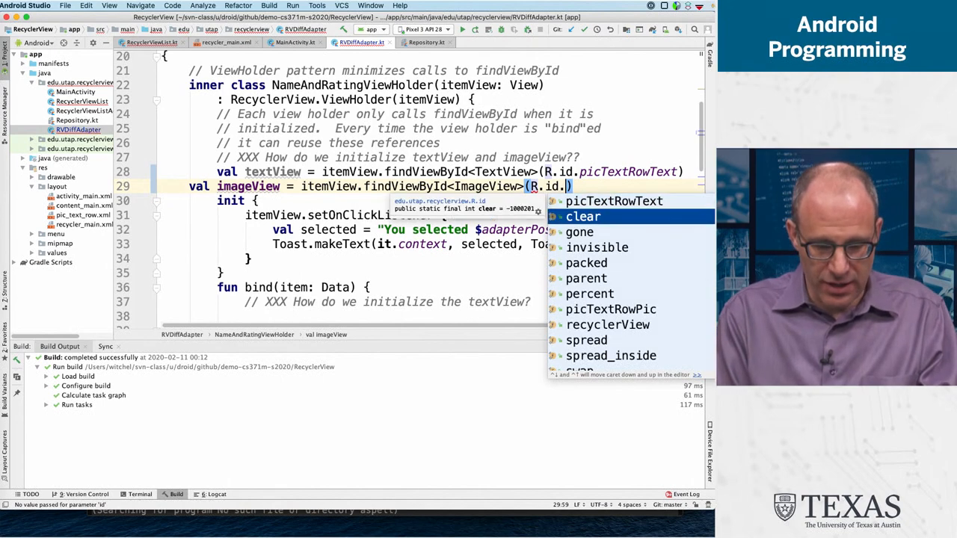
{"action": "key", "text": "Down"}
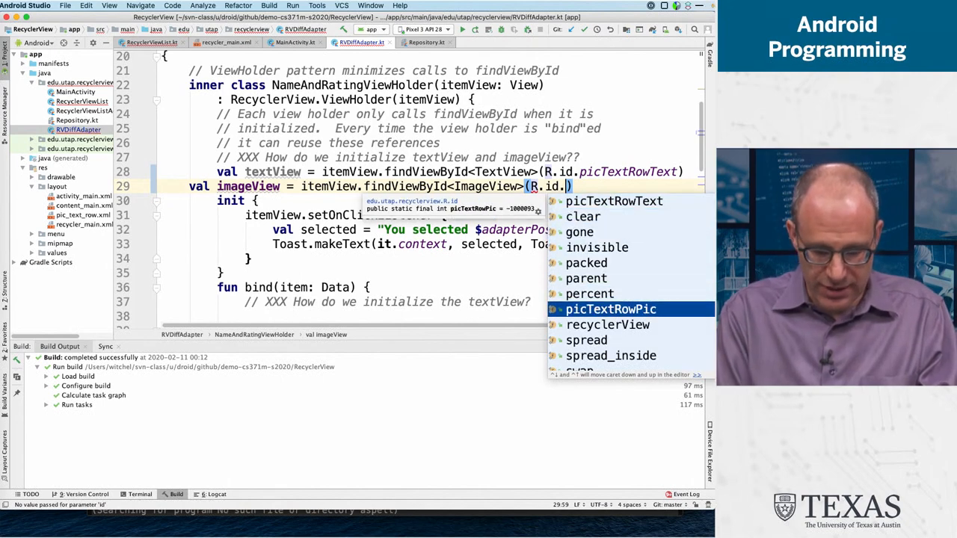
{"action": "left_click", "coordinate": [611, 308]}
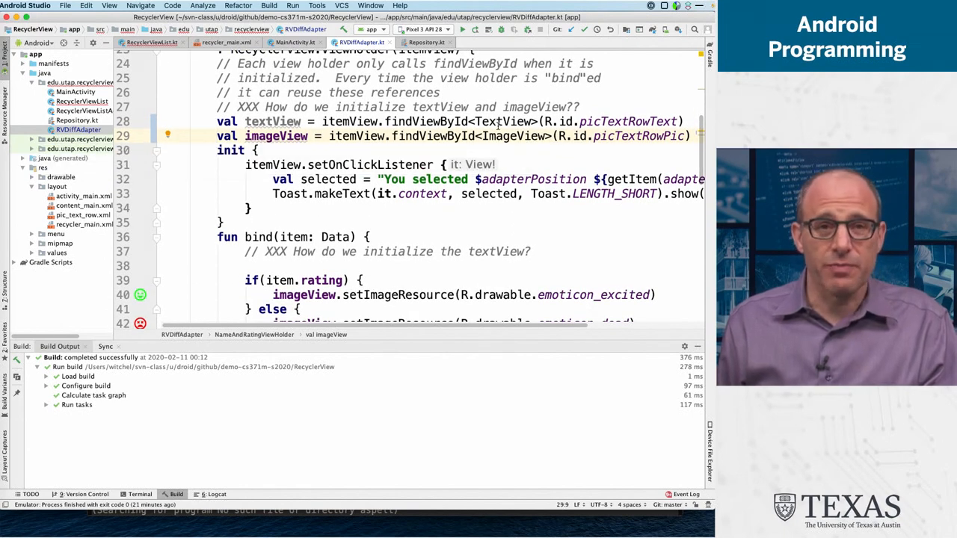
Add textView.text = item.name on the empty line inside bind().
{"action": "left_click", "coordinate": [362, 265]}
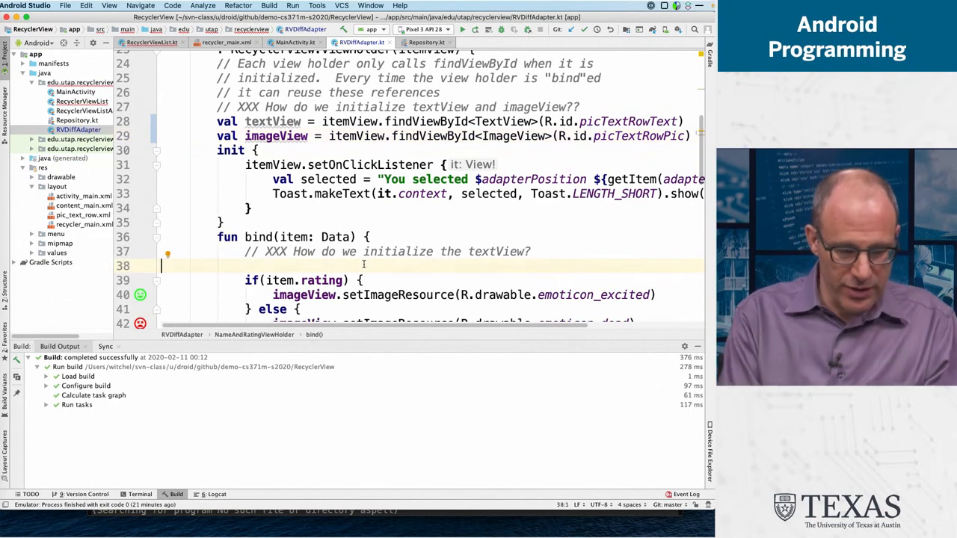
{"action": "type", "text": "textView"}
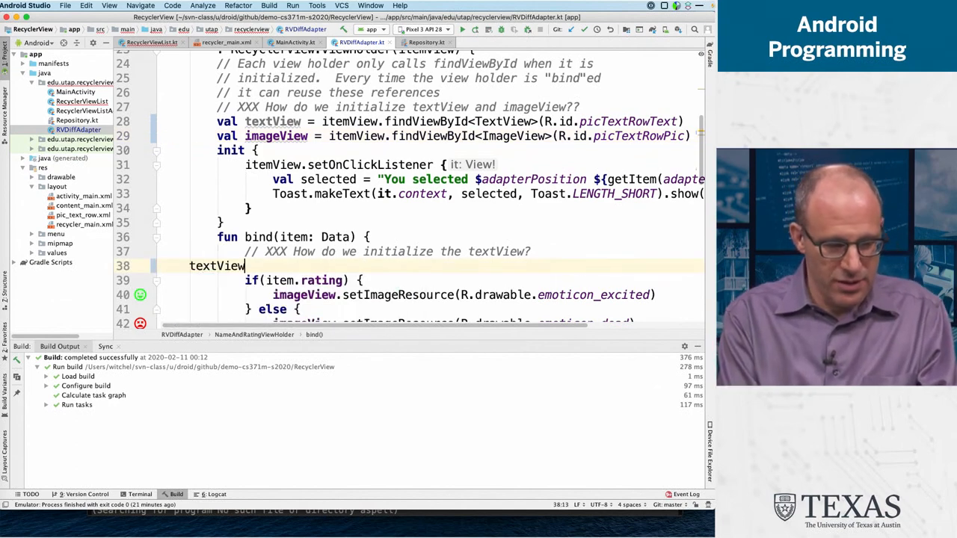
{"action": "type", "text": ".text ="}
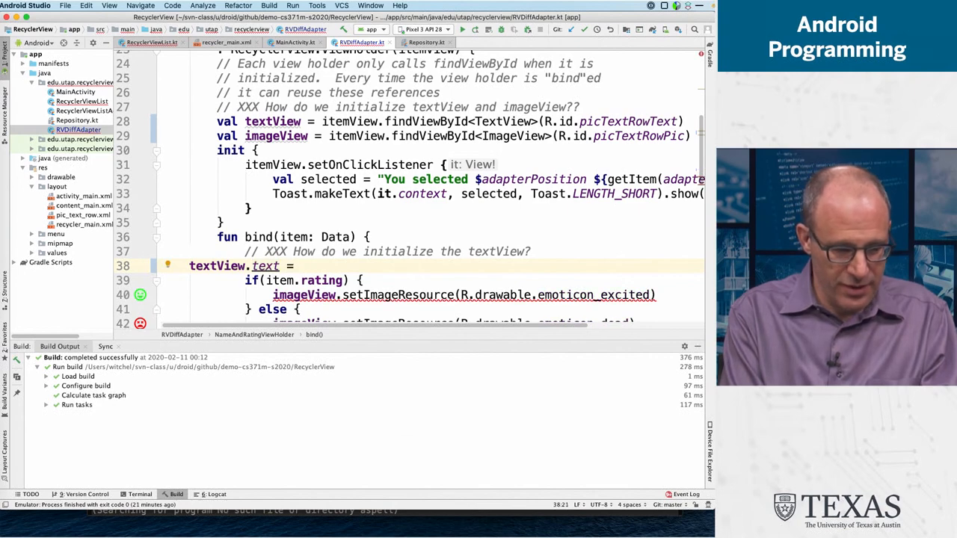
{"action": "type", "text": "item.name"}
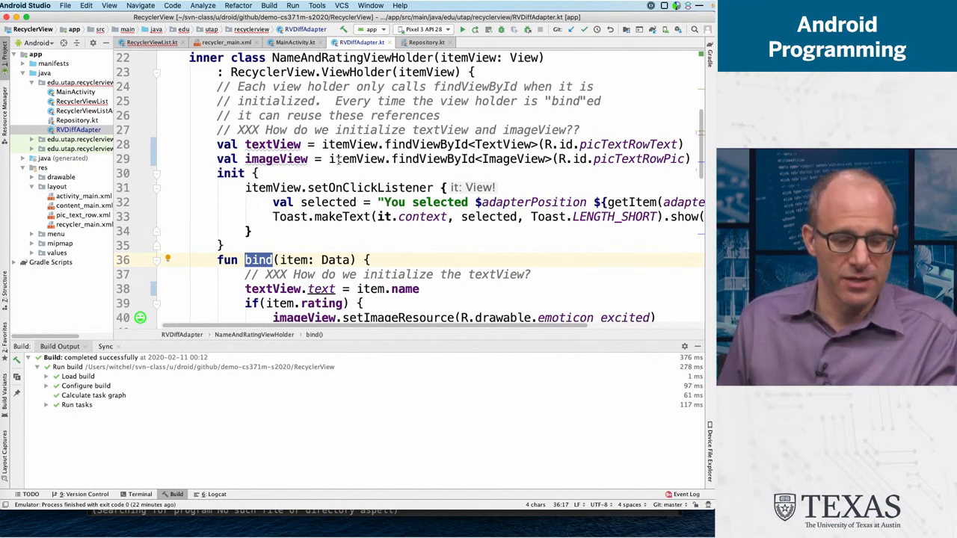
{"action": "scroll", "scroll_direction": "down", "scroll_amount": 3}
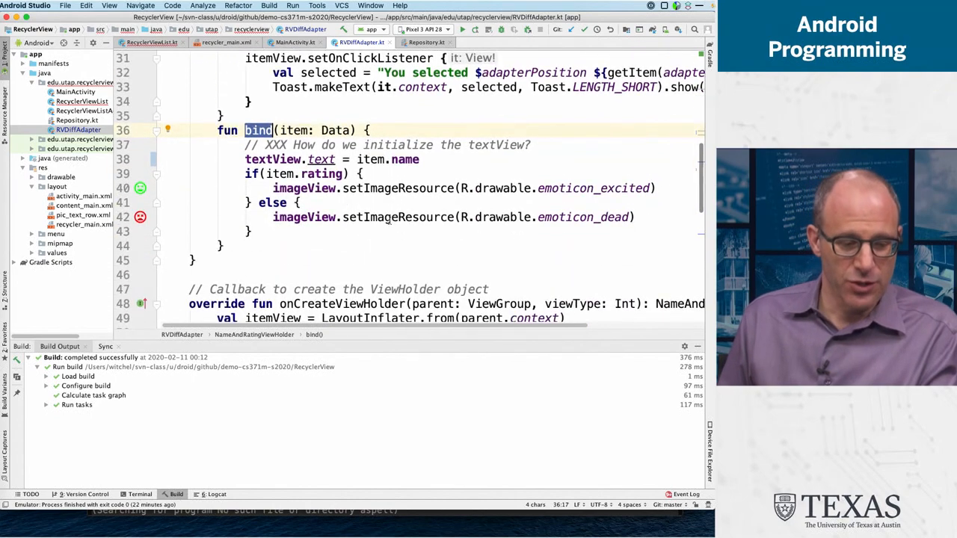
{"action": "double_click", "coordinate": [291, 130]}
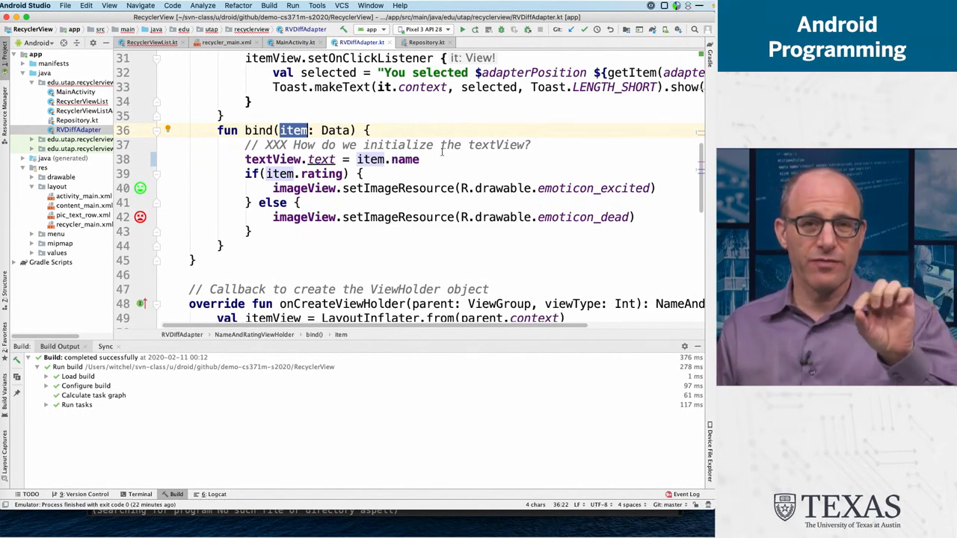
{"action": "left_click", "coordinate": [274, 159]}
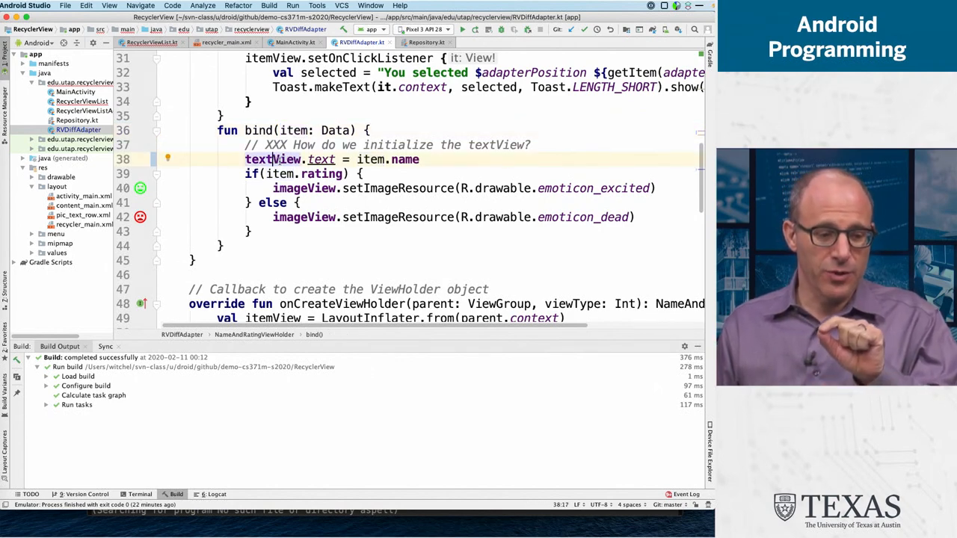
{"action": "double_click", "coordinate": [273, 159]}
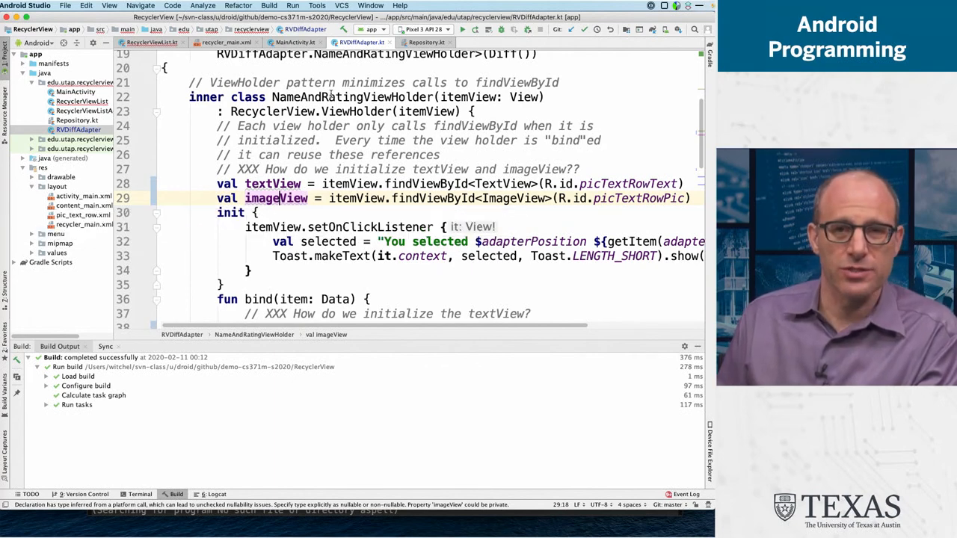
{"action": "mouse_move", "coordinate": [317, 230]}
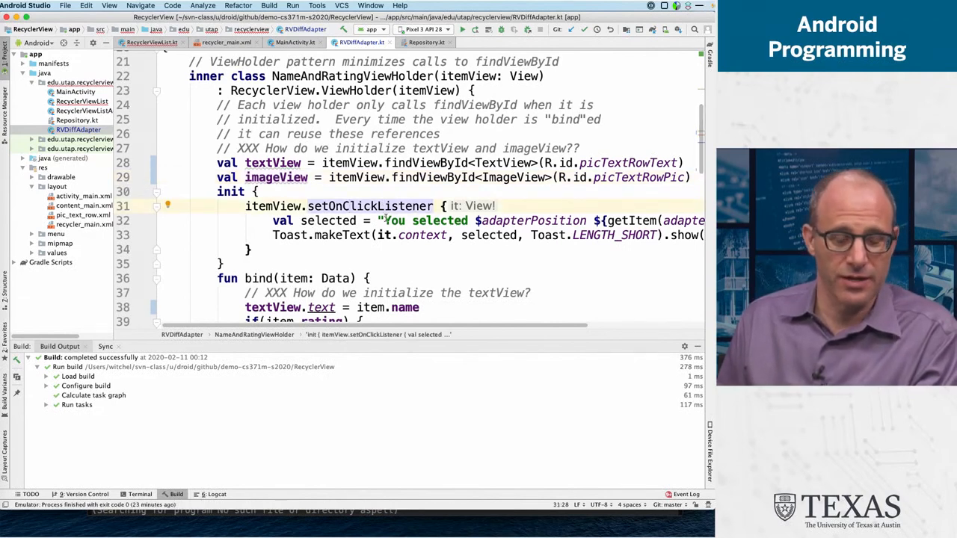
{"action": "scroll", "scroll_direction": "down", "scroll_amount": 3}
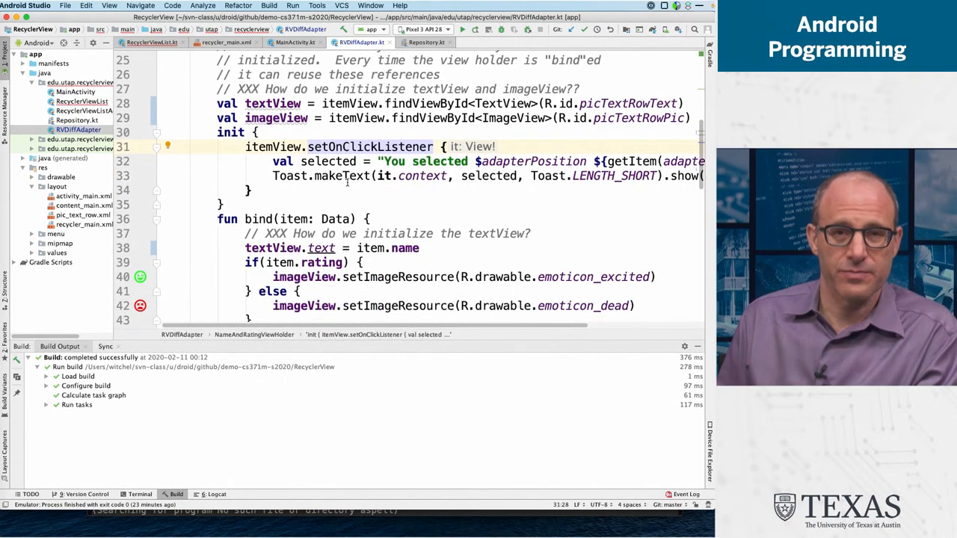
{"action": "scroll", "scroll_direction": "down", "scroll_amount": 3}
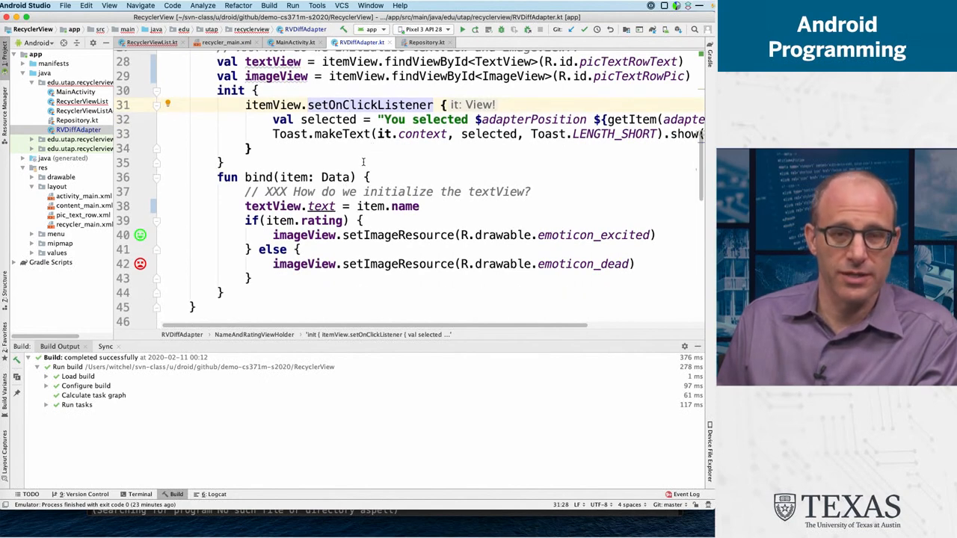
{"action": "double_click", "coordinate": [258, 177]}
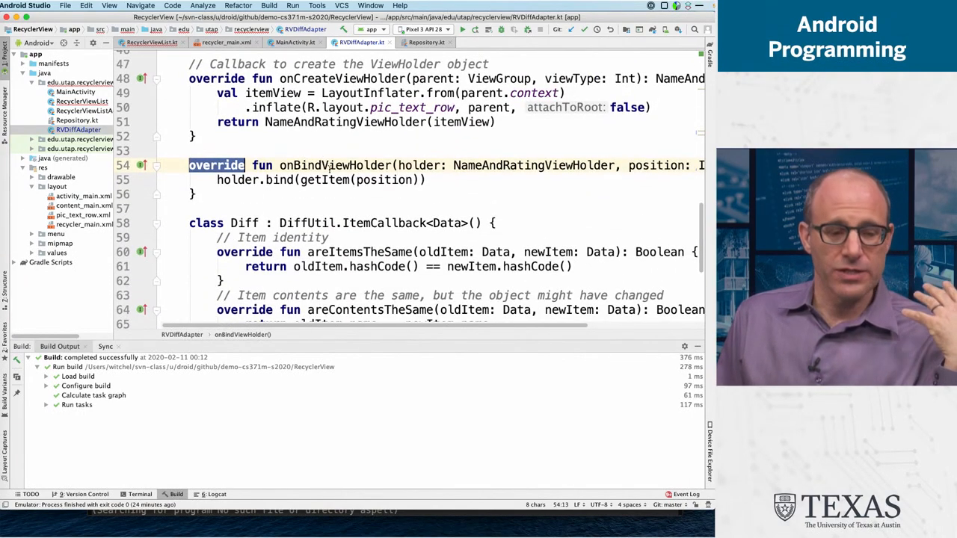
{"action": "mouse_move", "coordinate": [340, 163]}
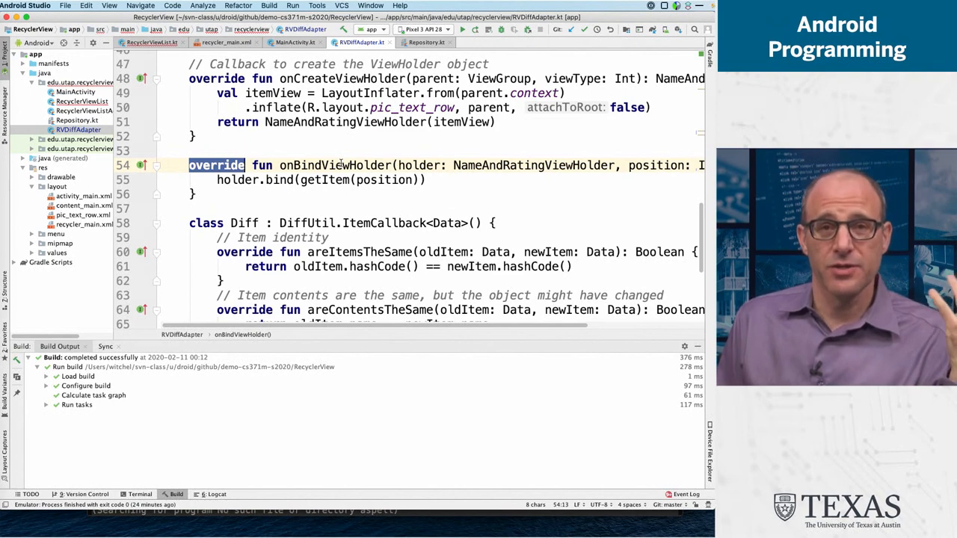
{"action": "double_click", "coordinate": [334, 165]}
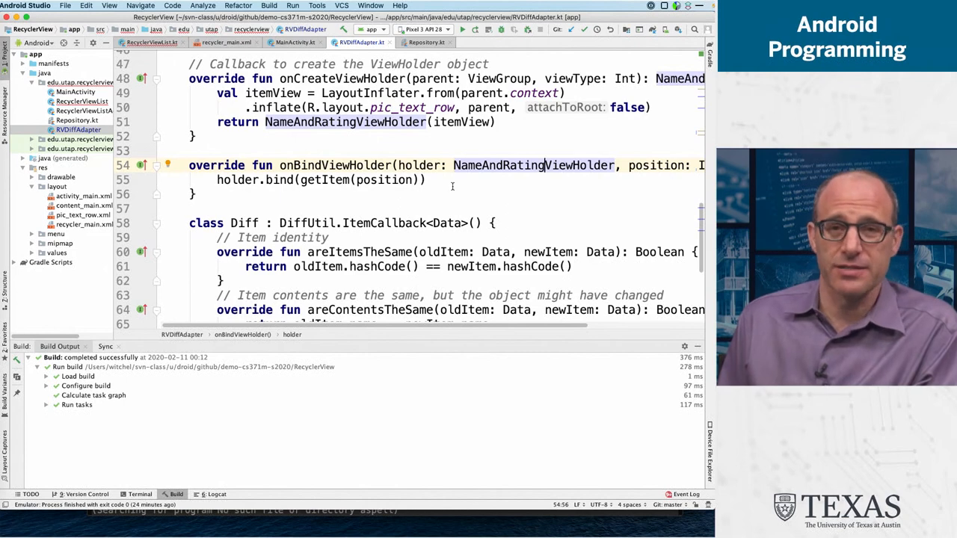
{"action": "left_click", "coordinate": [330, 180]}
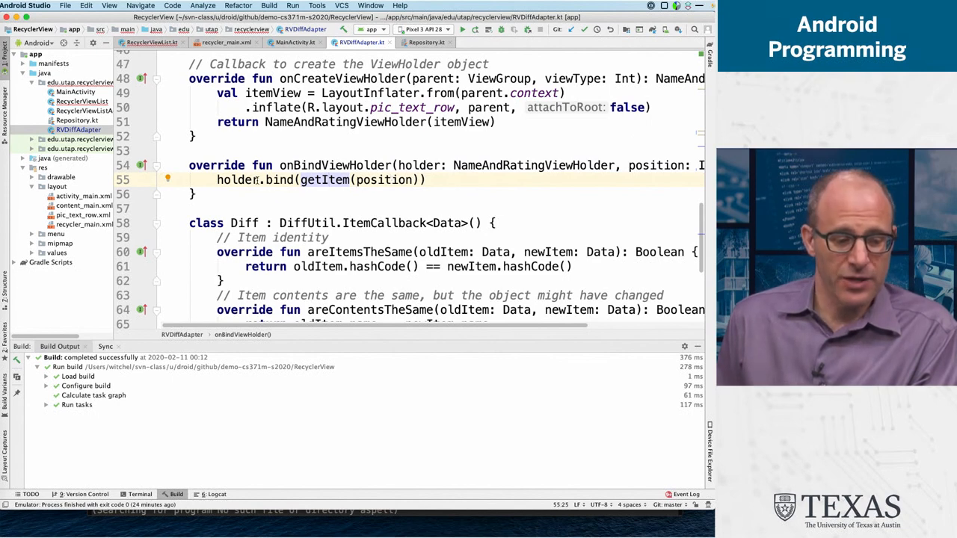
{"action": "left_click", "coordinate": [258, 179]}
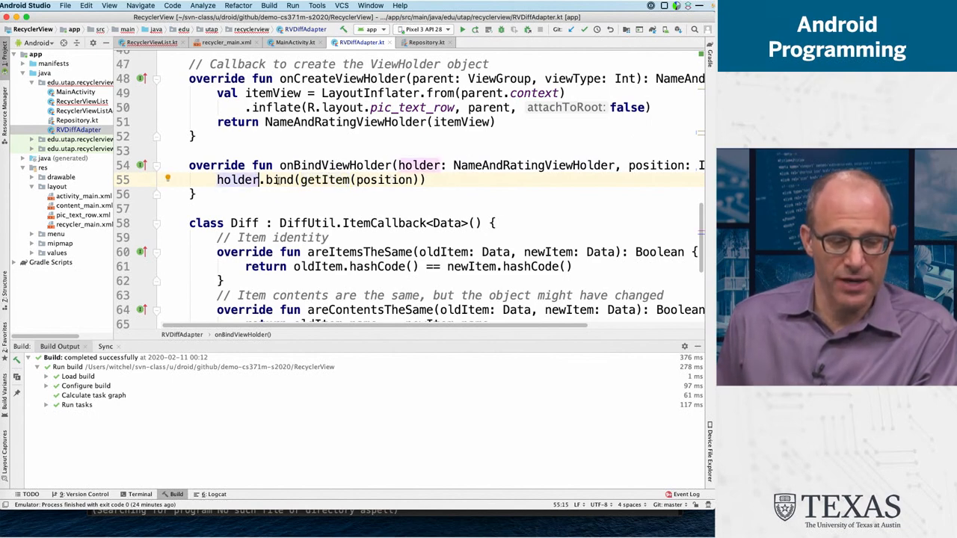
{"action": "double_click", "coordinate": [278, 179]}
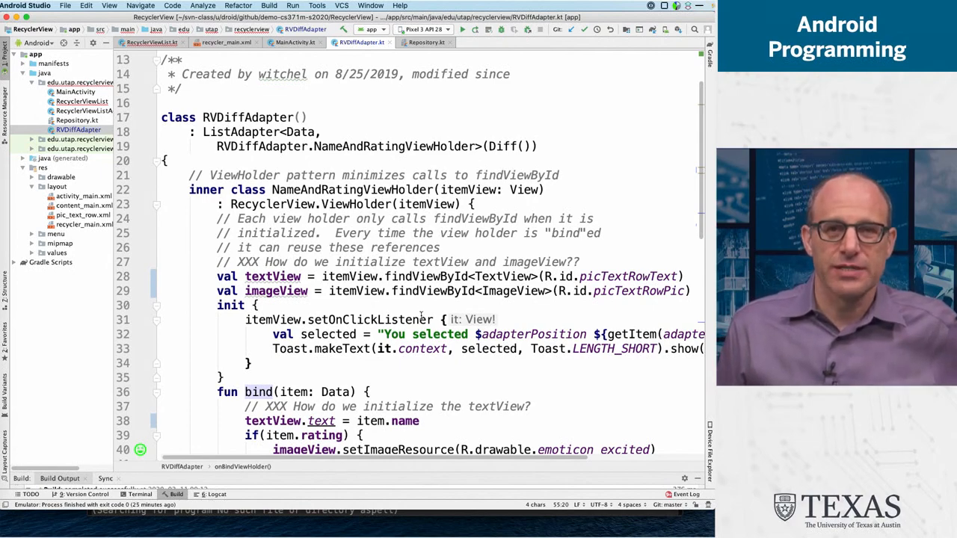
Scroll RVDiffAdapter.kt, then open RecyclerViewList.kt from the Project panel.
{"action": "scroll", "scroll_direction": "down", "scroll_amount": 3}
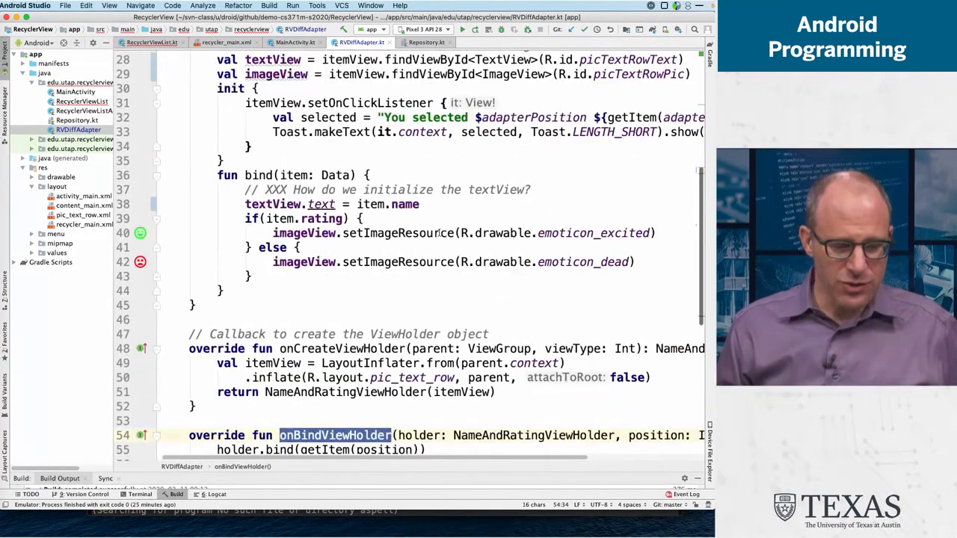
{"action": "scroll", "scroll_direction": "down", "scroll_amount": 3}
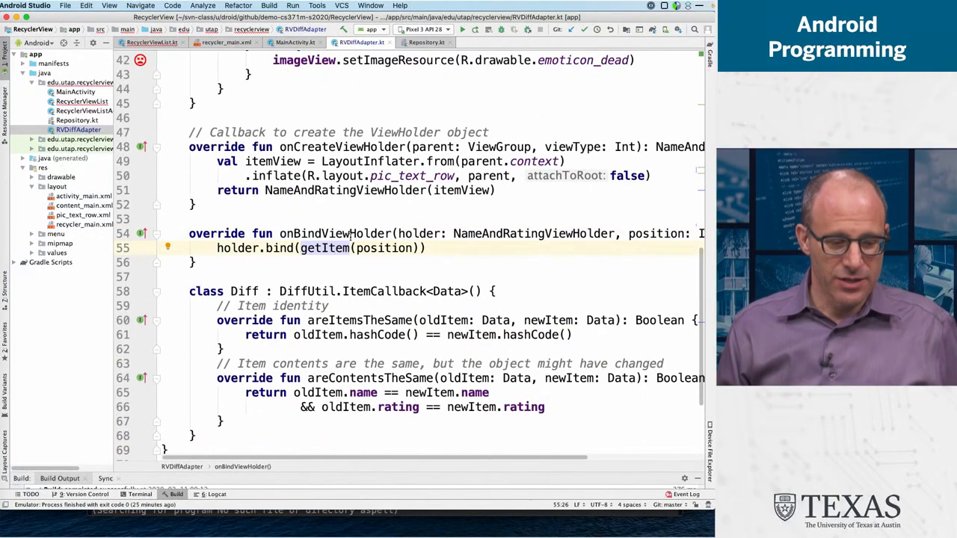
{"action": "left_click", "coordinate": [347, 233]}
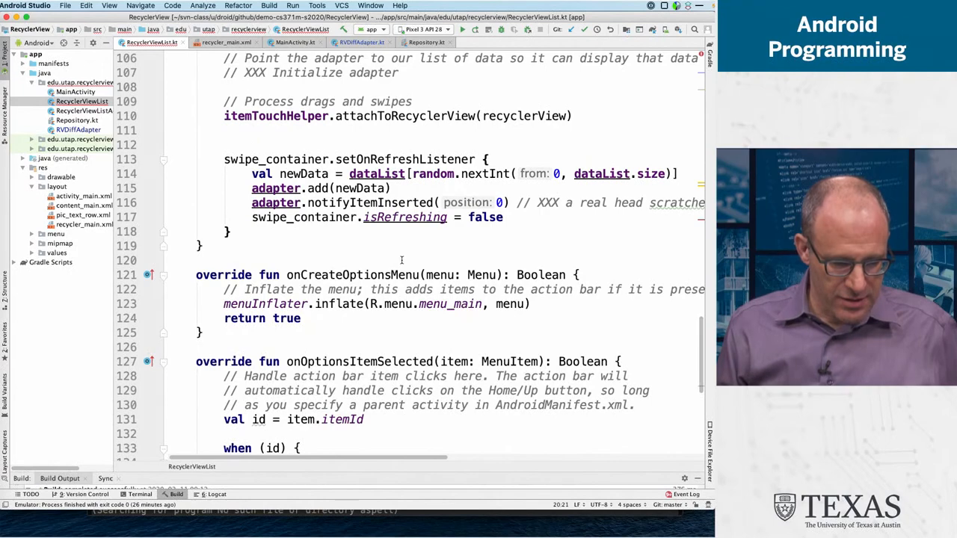
Scroll RecyclerViewList.kt, then reopen RVDiffAdapter.kt from the Project tool window.
{"action": "scroll", "scroll_direction": "down", "scroll_amount": 3}
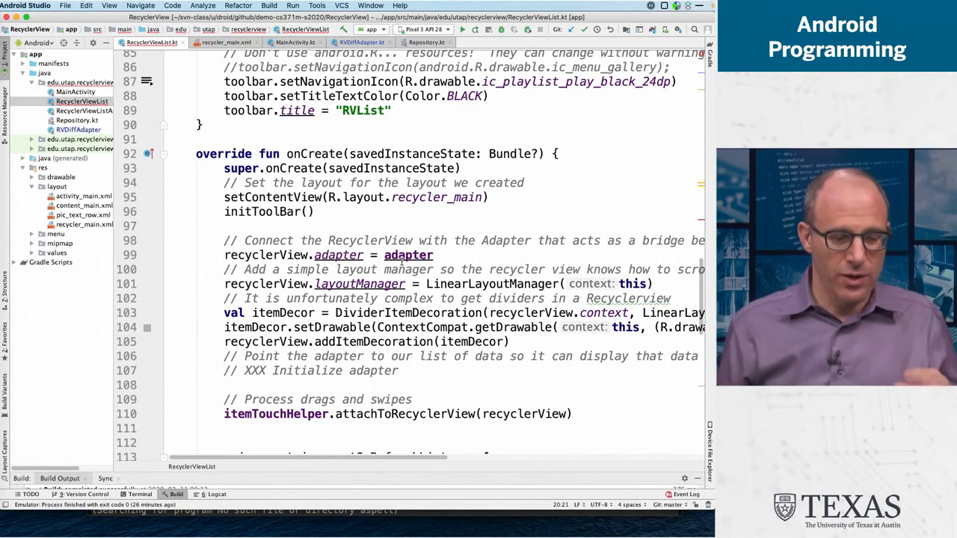
{"action": "left_click", "coordinate": [78, 129]}
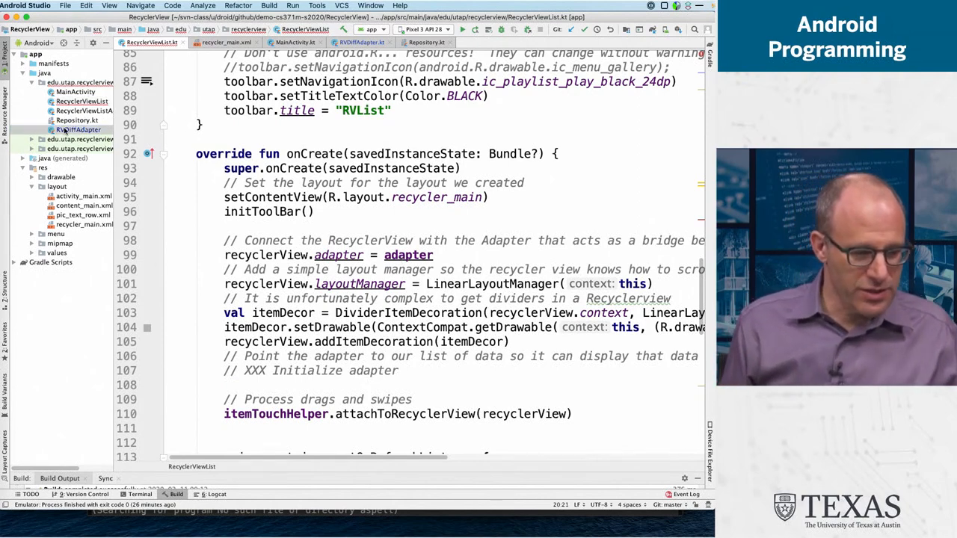
{"action": "left_click", "coordinate": [361, 42]}
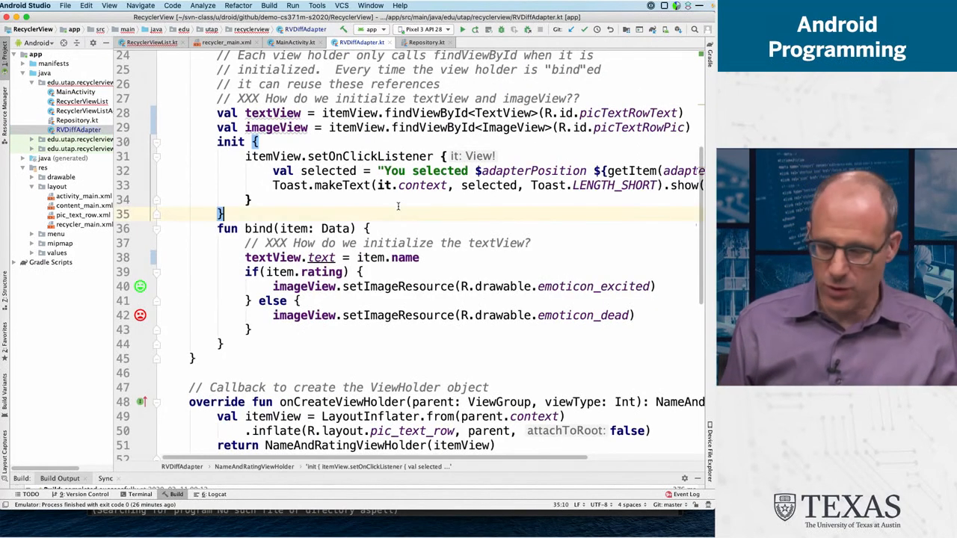